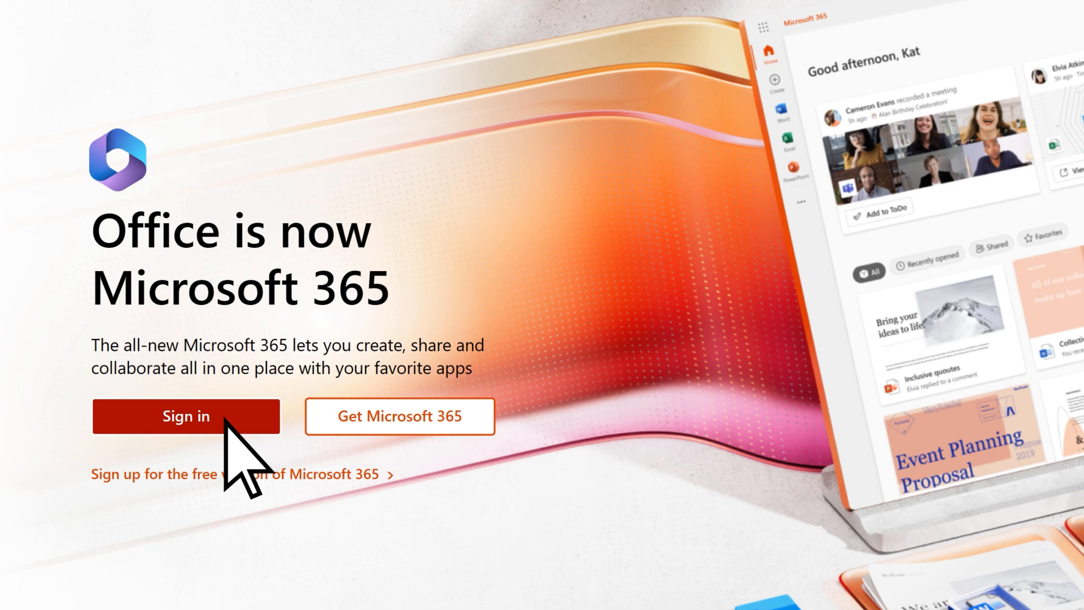
# Sign in from the Microsoft 365 landing page to reach the home page
pyautogui.click(187, 417)
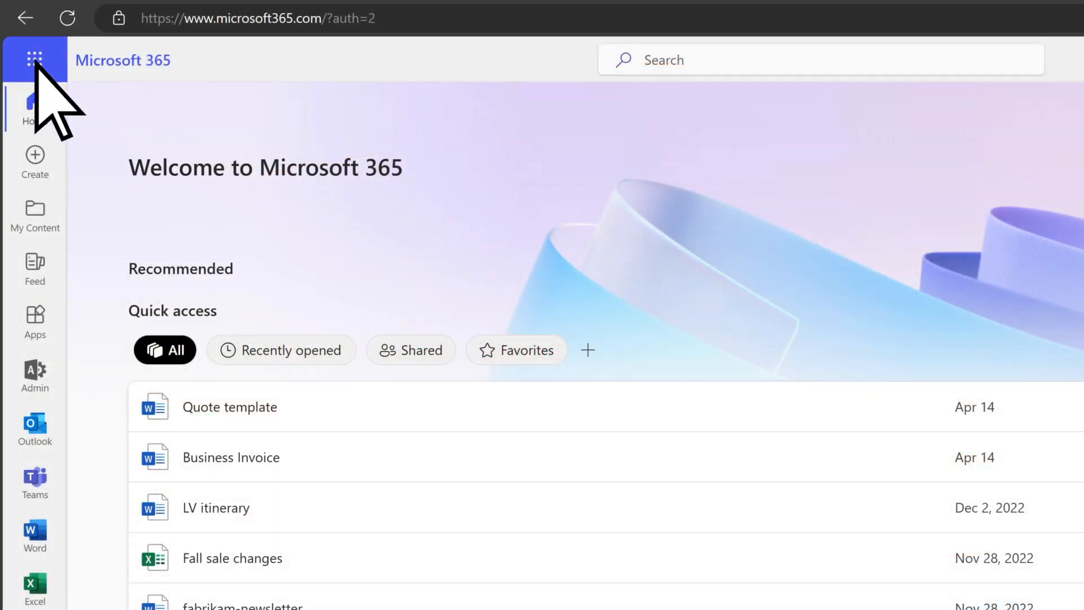
# Open Admin from the app launcher and browse the simplified home view's users list
pyautogui.click(34, 59)
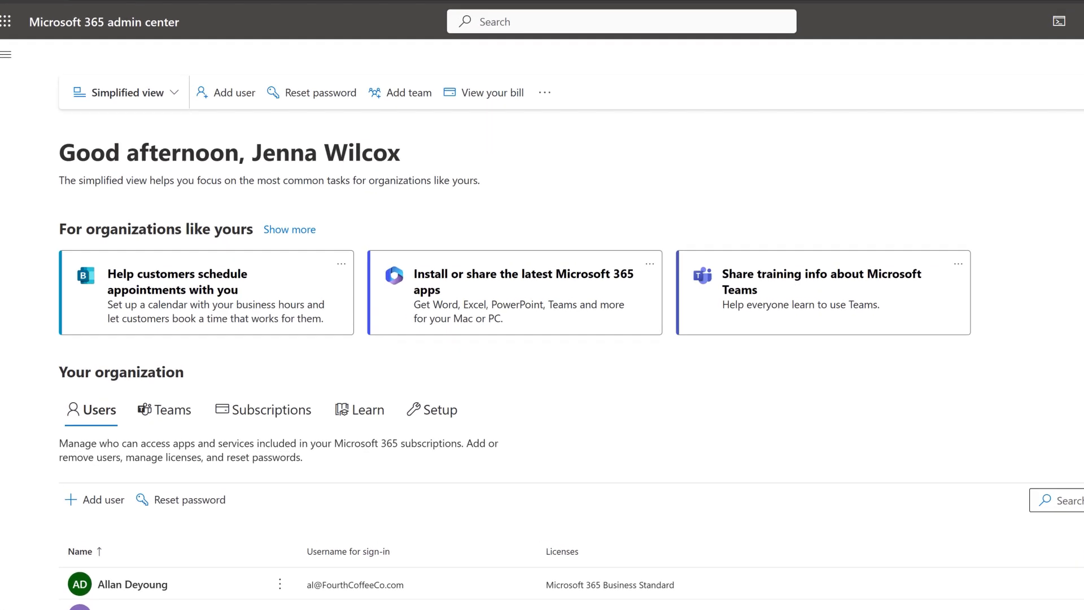
pyautogui.scroll(-3)
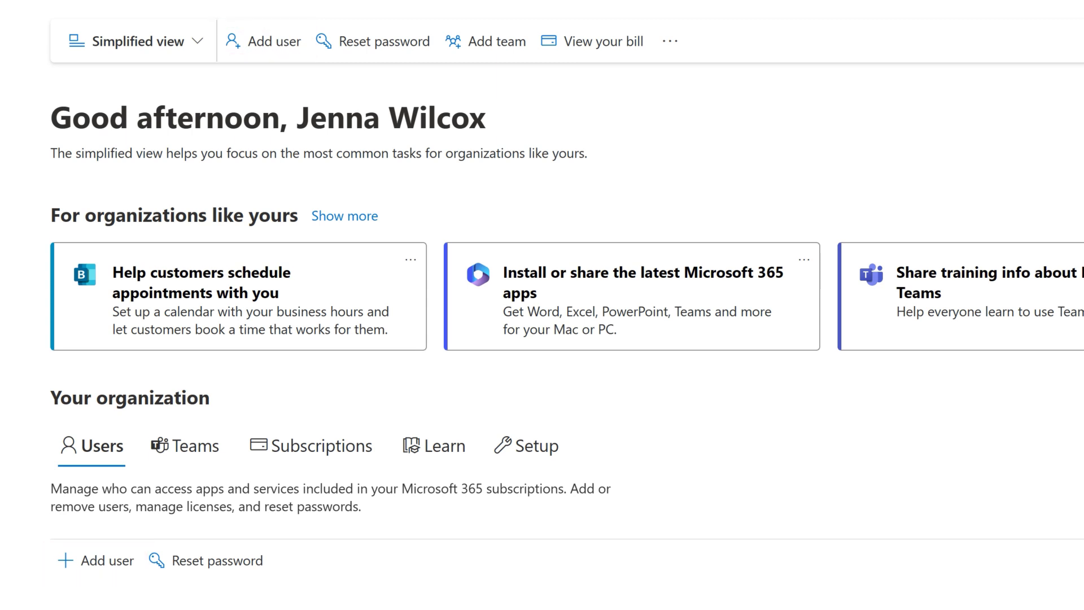
pyautogui.click(386, 41)
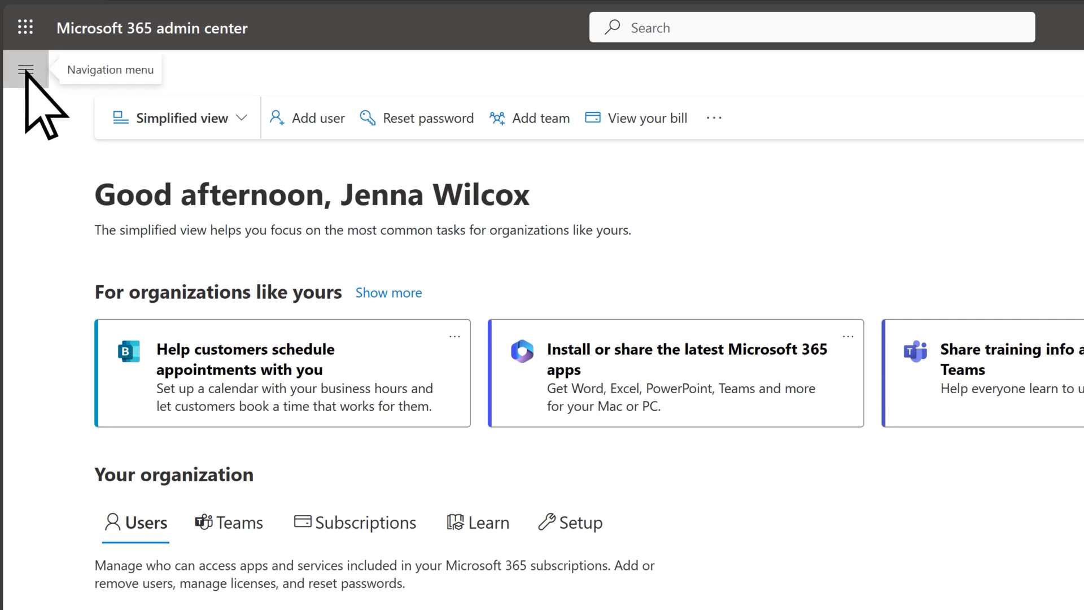
pyautogui.click(580, 522)
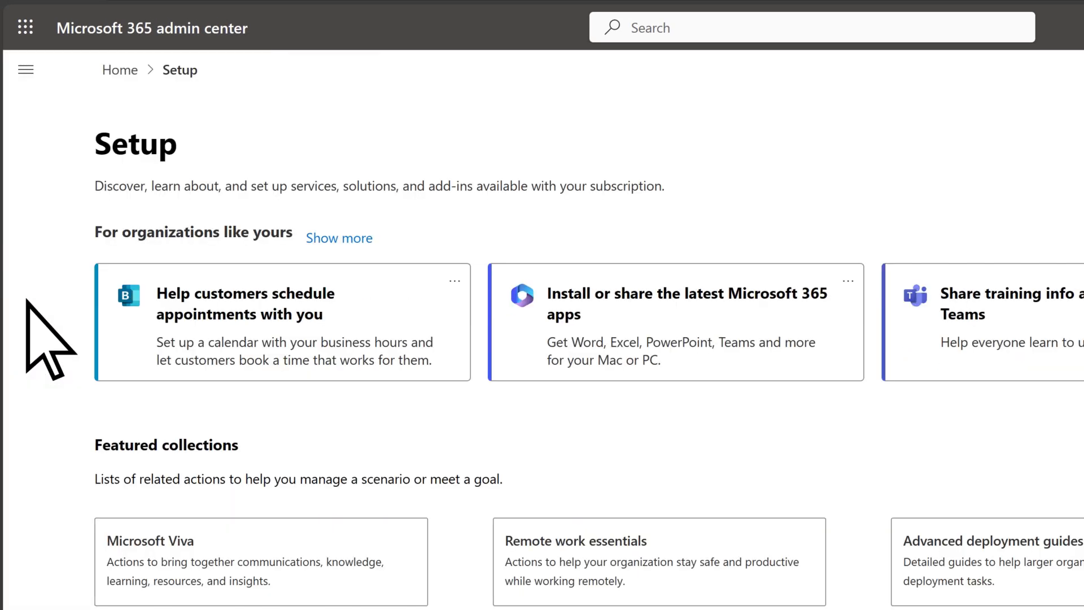
pyautogui.scroll(-3)
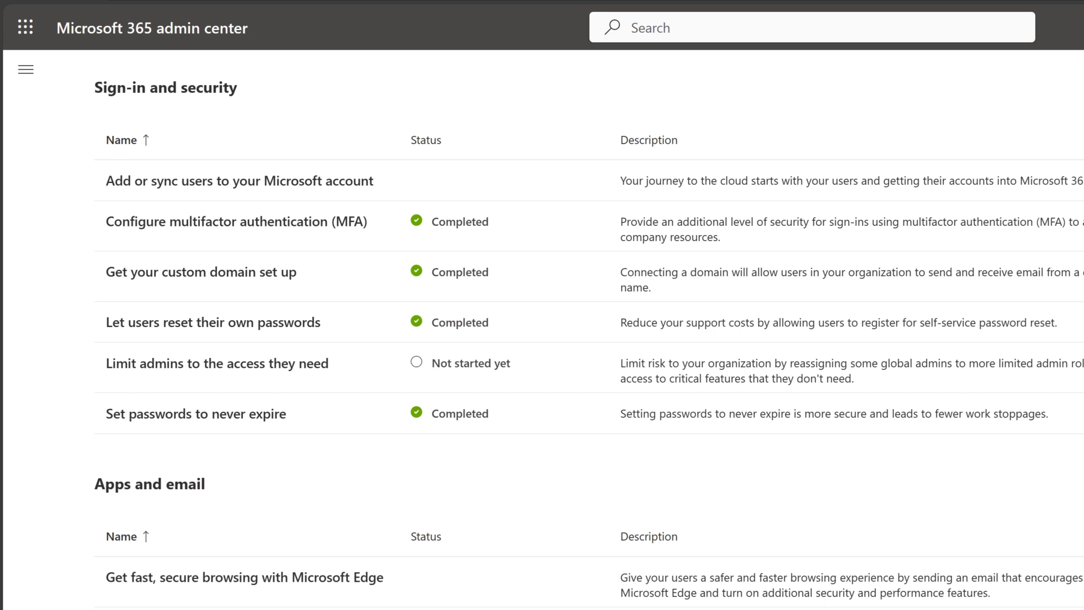
pyautogui.click(236, 222)
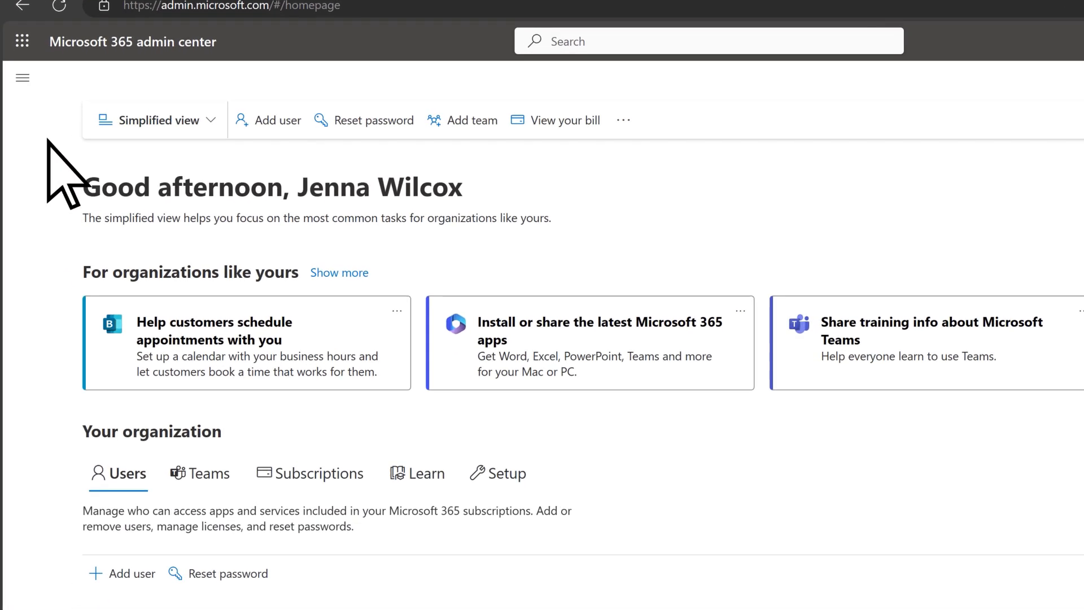
# Expand the left navigation pane and select Users
pyautogui.click(22, 77)
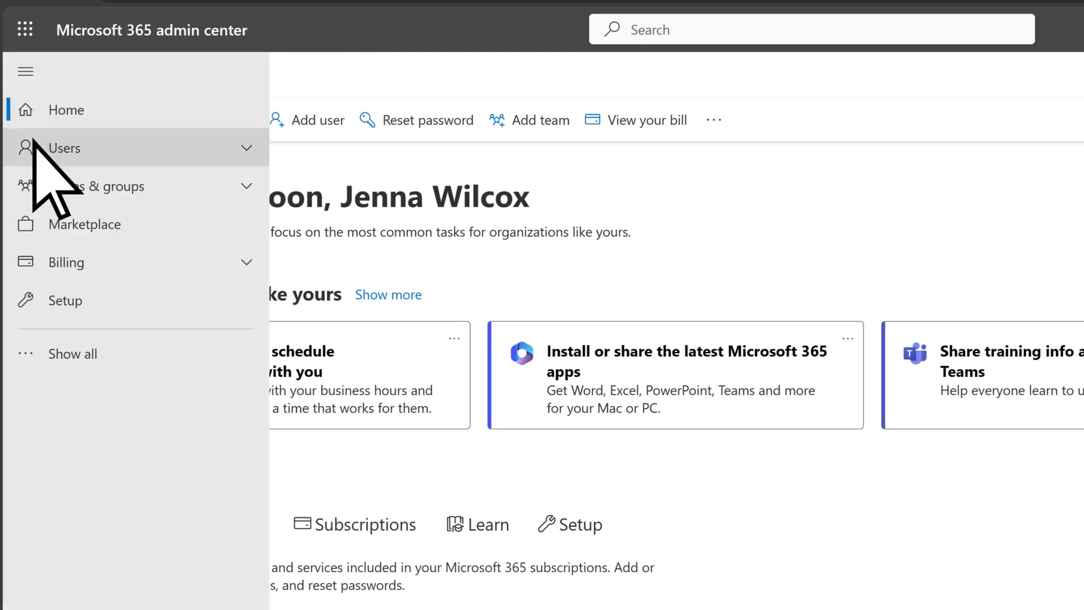
pyautogui.click(67, 262)
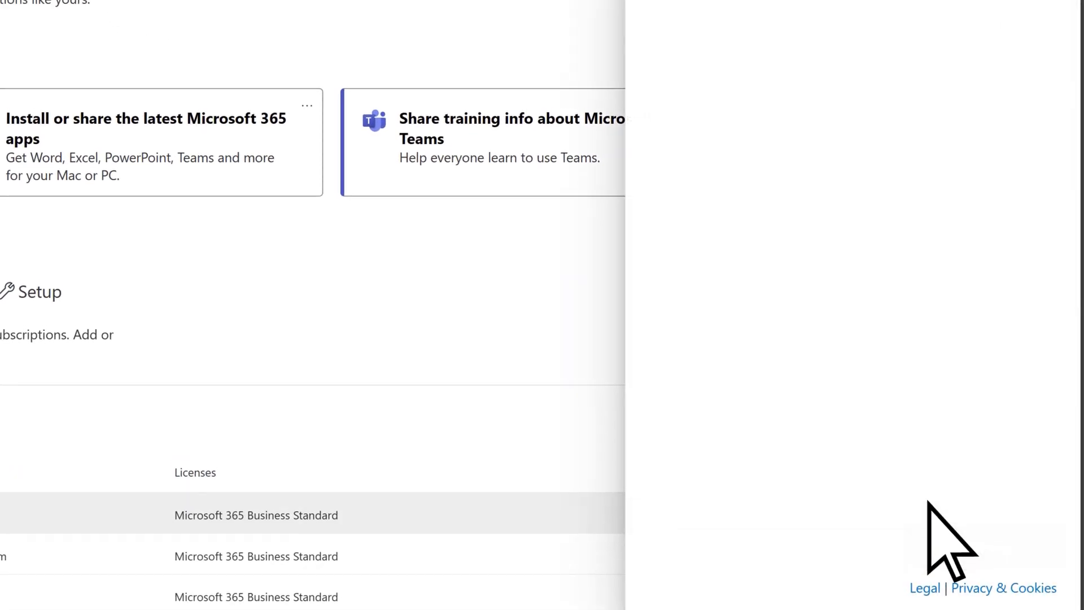
# Ask help 'How do I setup my custom domain' and scroll the verification answers
pyautogui.write('How do I setup my custom d')
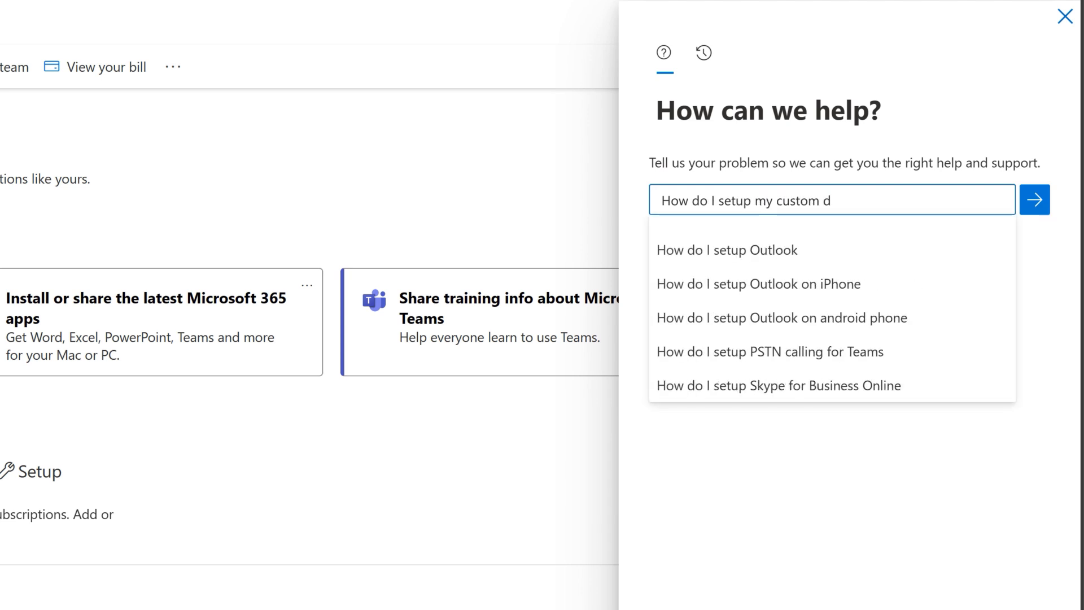
pyautogui.click(1034, 199)
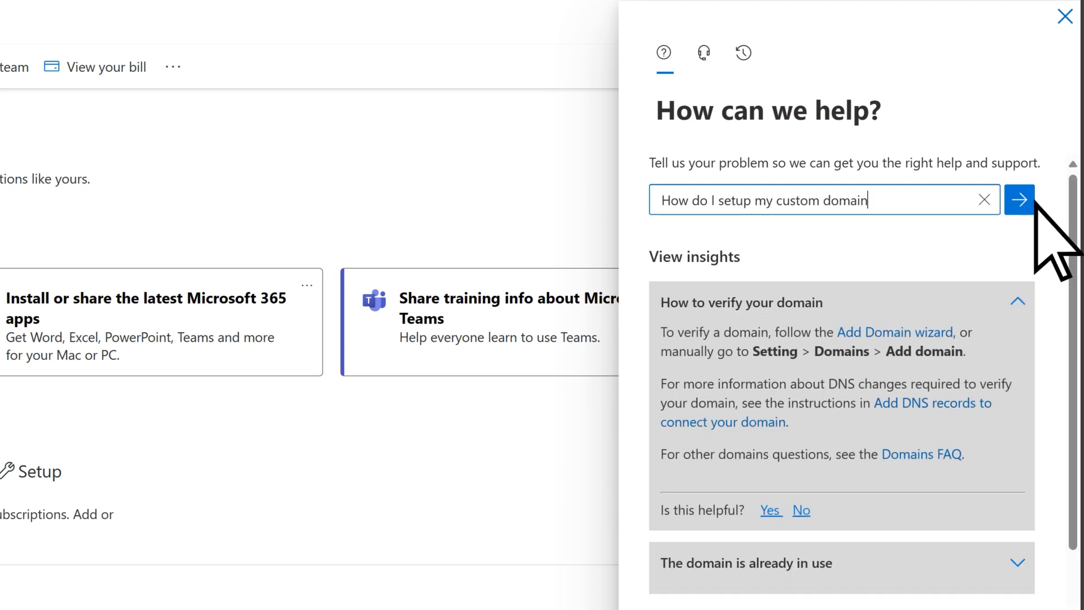
pyautogui.scroll(-3)
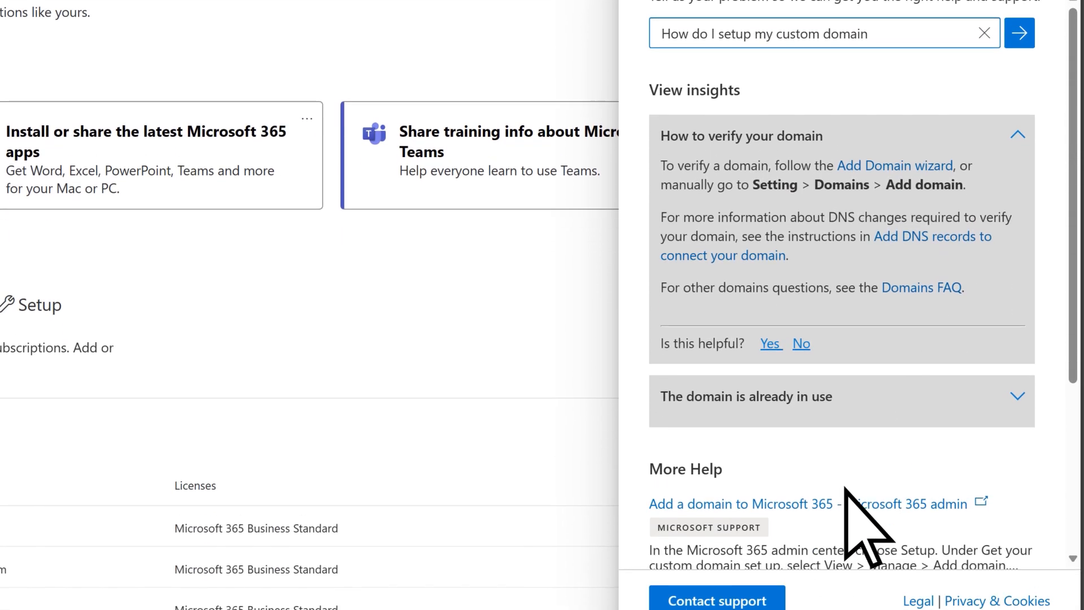